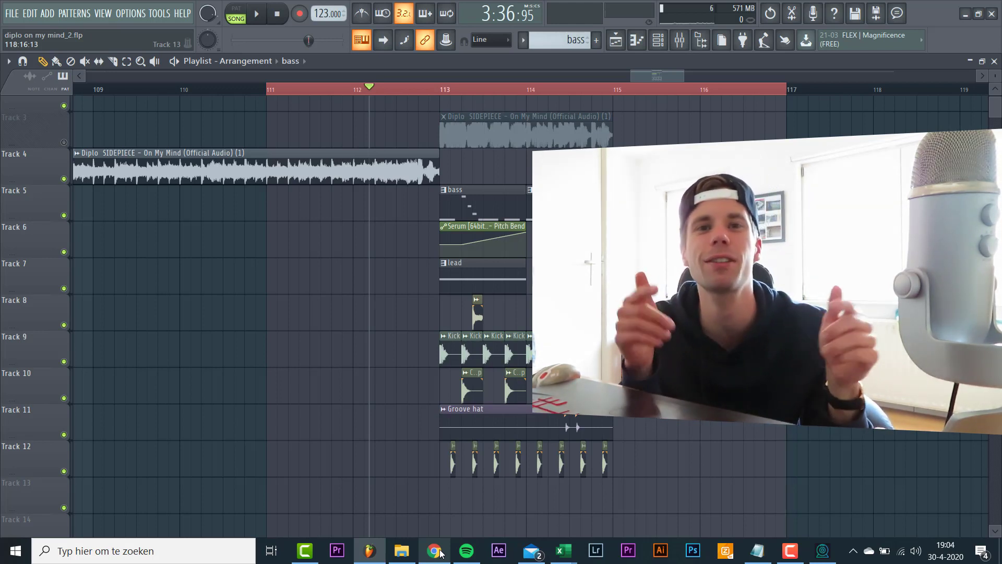
Step: Play the arrangement to hear the bass, lead and drum clips over bars 113–115 before the song resumes
left_click(256, 13)
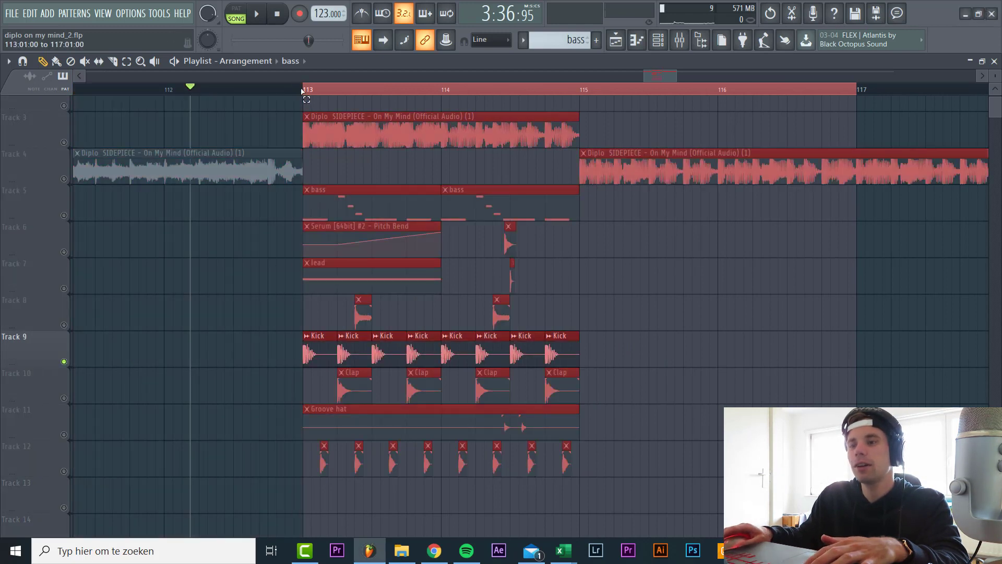
Step: Place the short percussion hits just past bar 114 and bring up the channel rack with the Serum channels
left_click(257, 12)
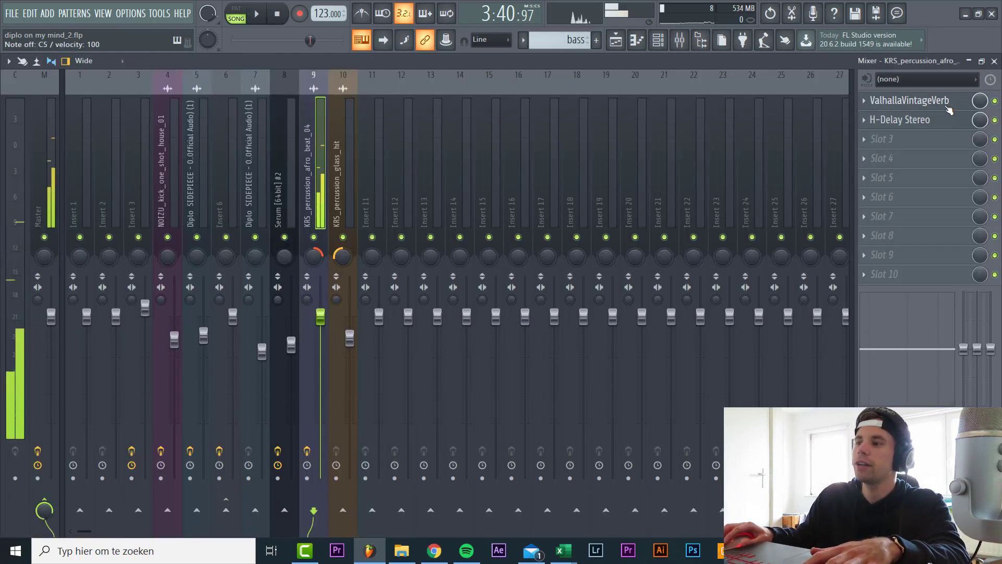
left_click(899, 119)
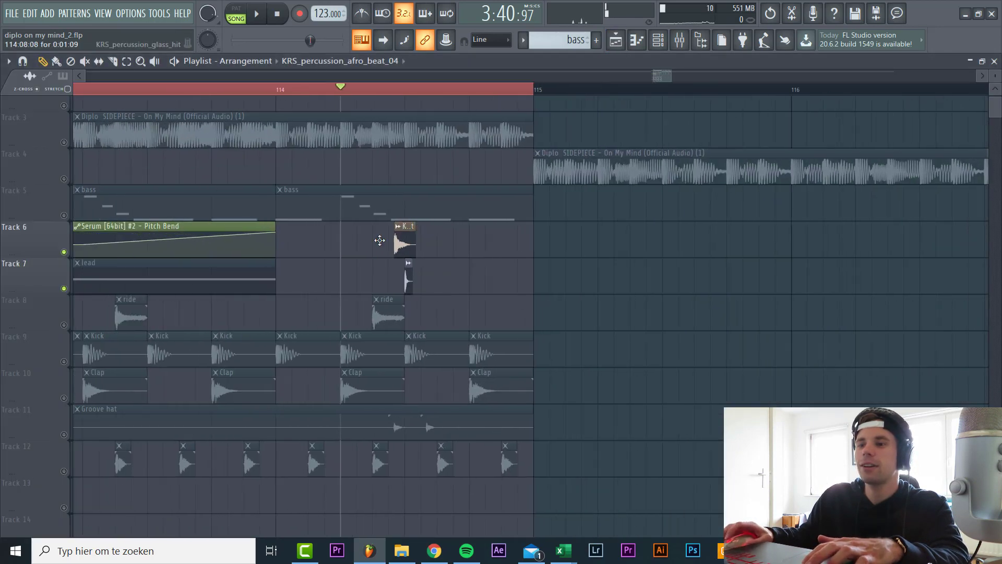
left_click(257, 12)
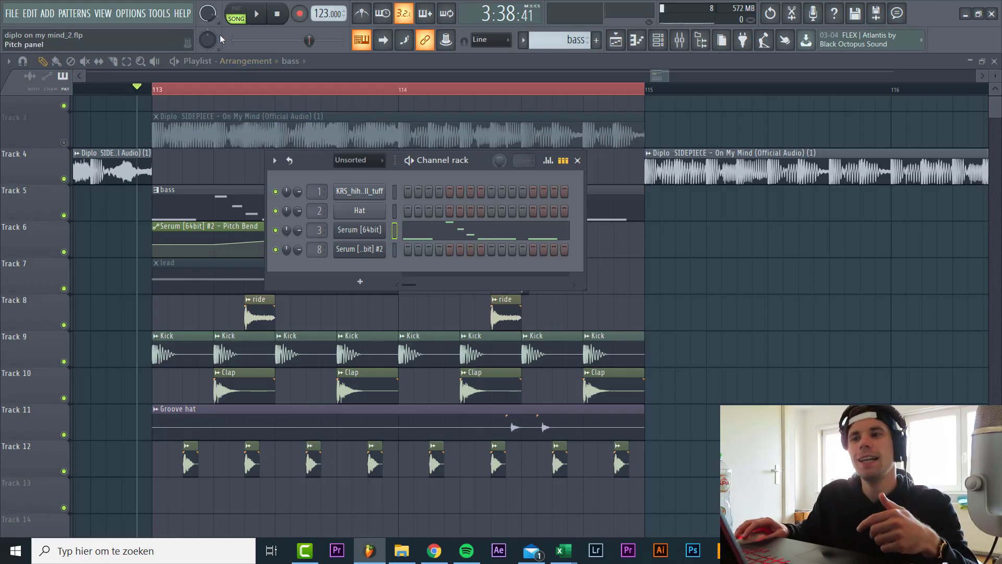
Step: Load the Basic Shapes wavetable on Serum's oscillator A and step the filter to MG Low 18
left_click(255, 13)
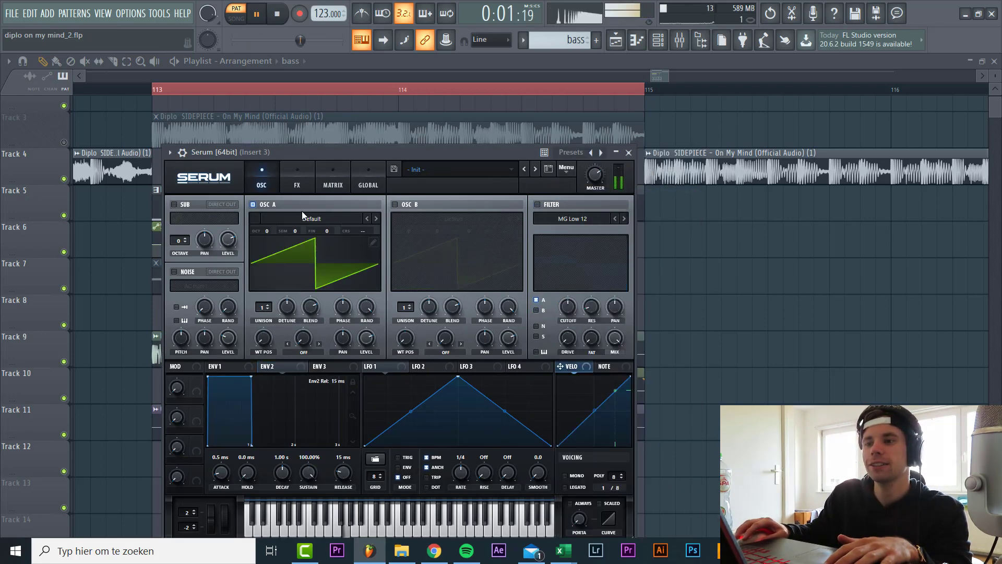
left_click(313, 218)
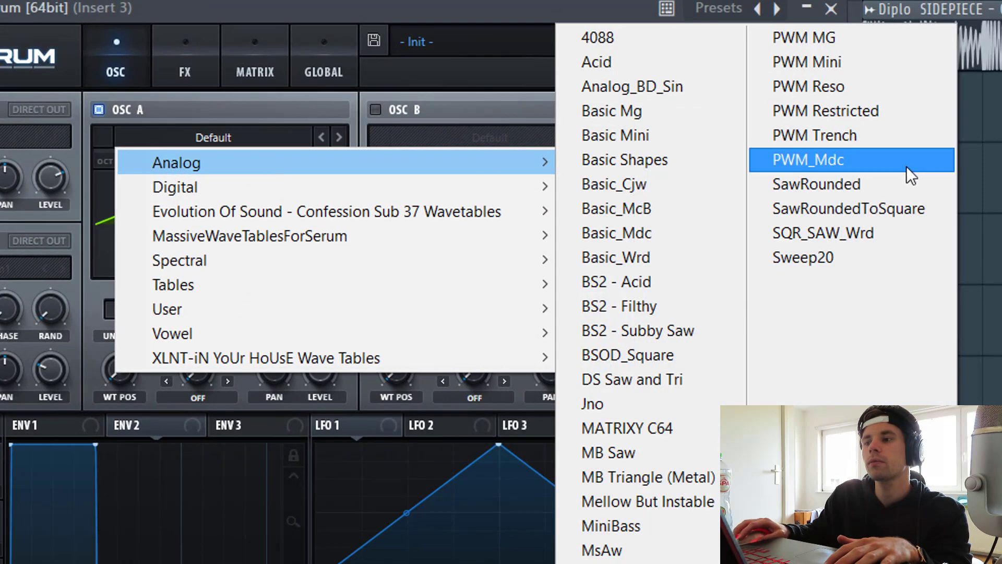
left_click(624, 158)
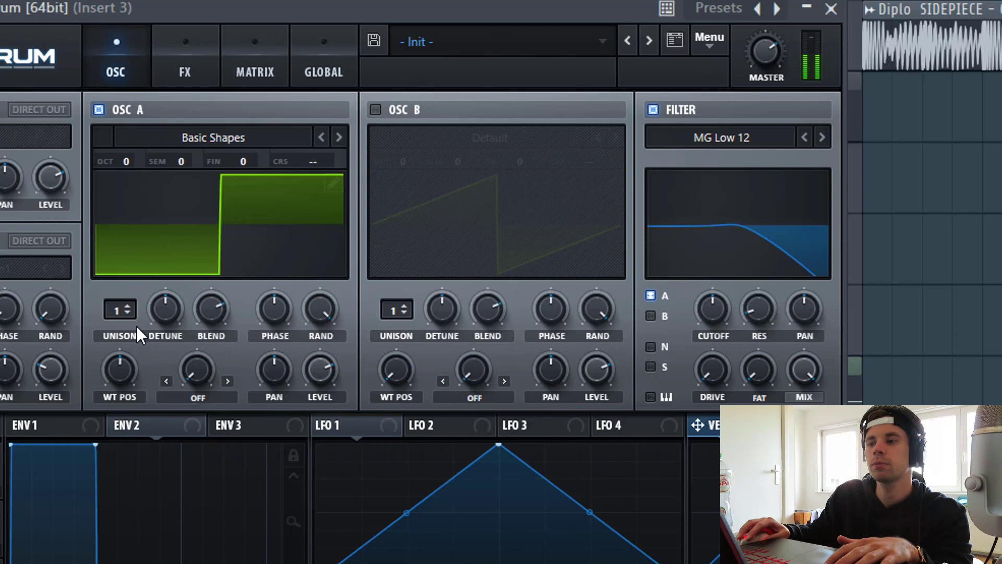
mouse_move(130, 169)
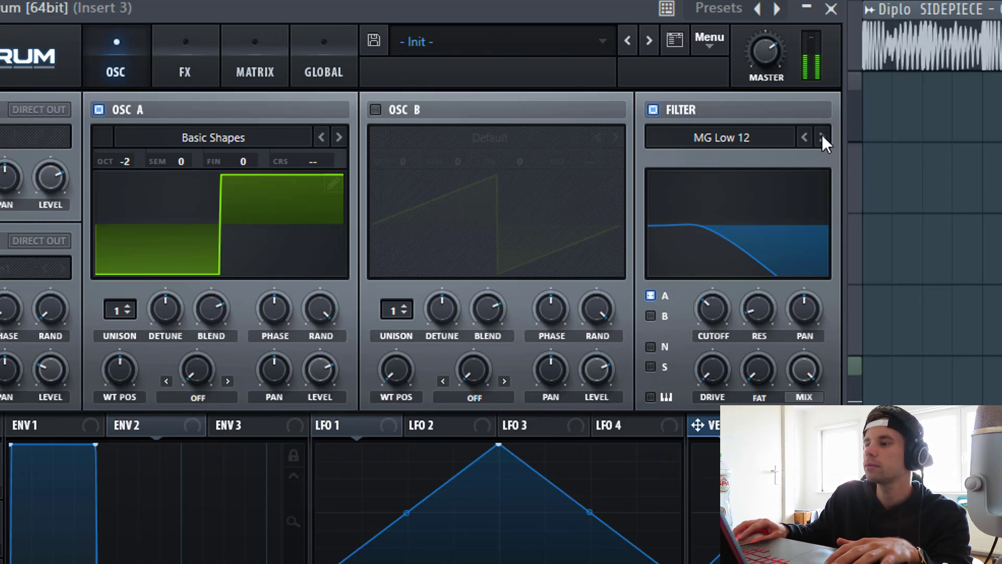
left_click(822, 138)
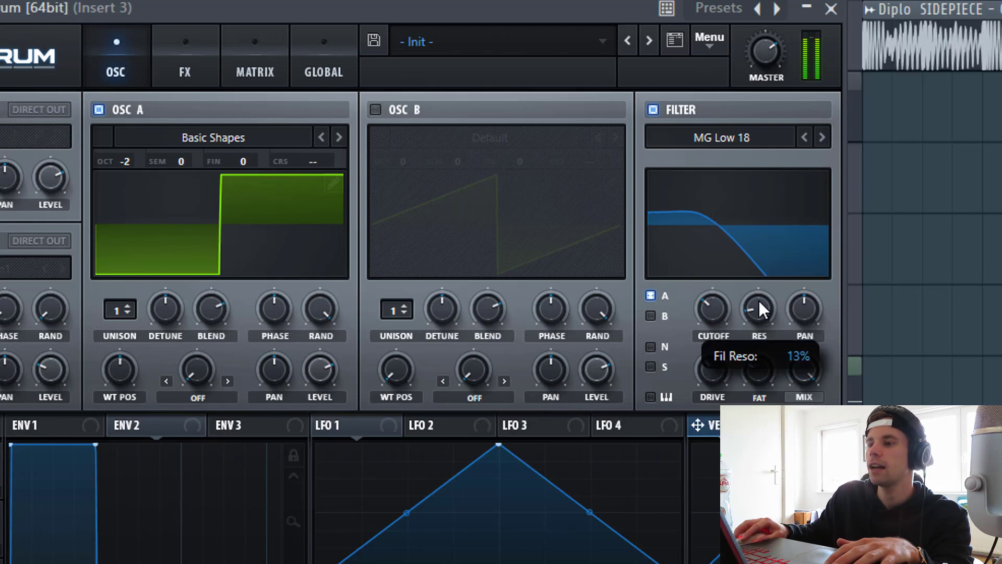
mouse_move(123, 424)
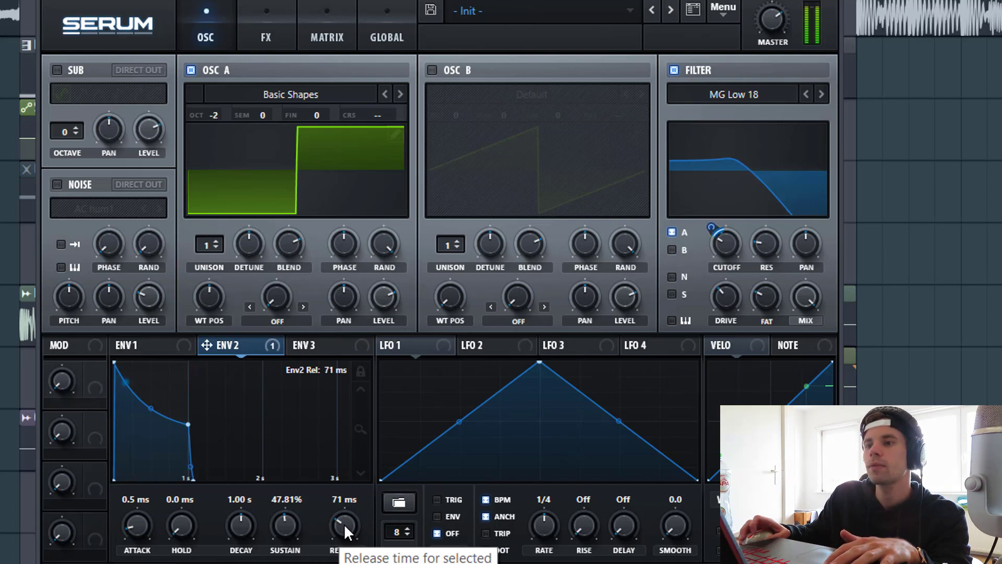
mouse_move(374, 460)
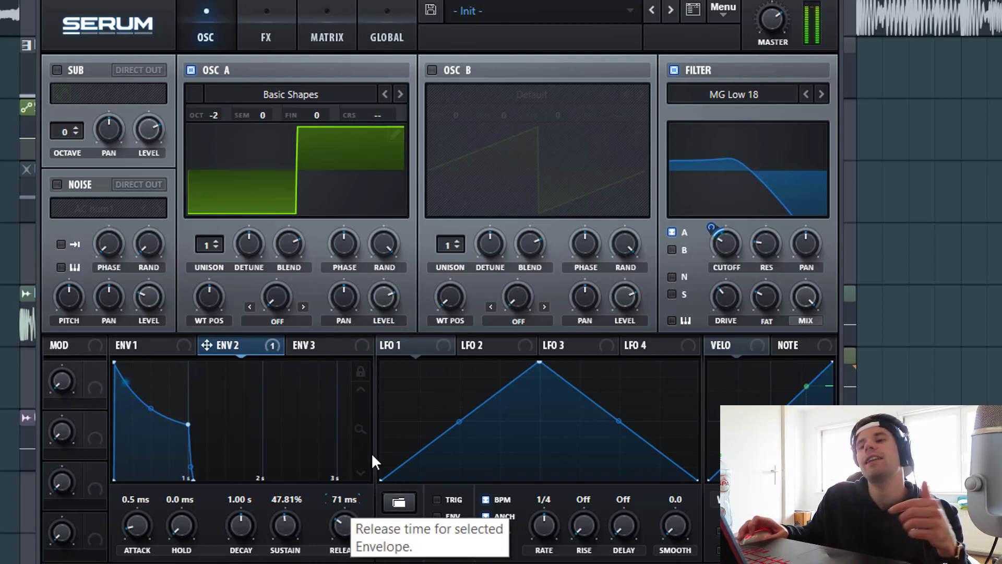
Step: On Serum's effects page, reorder Chorus to follow Hyper/Dimension in the chain
left_click(265, 25)
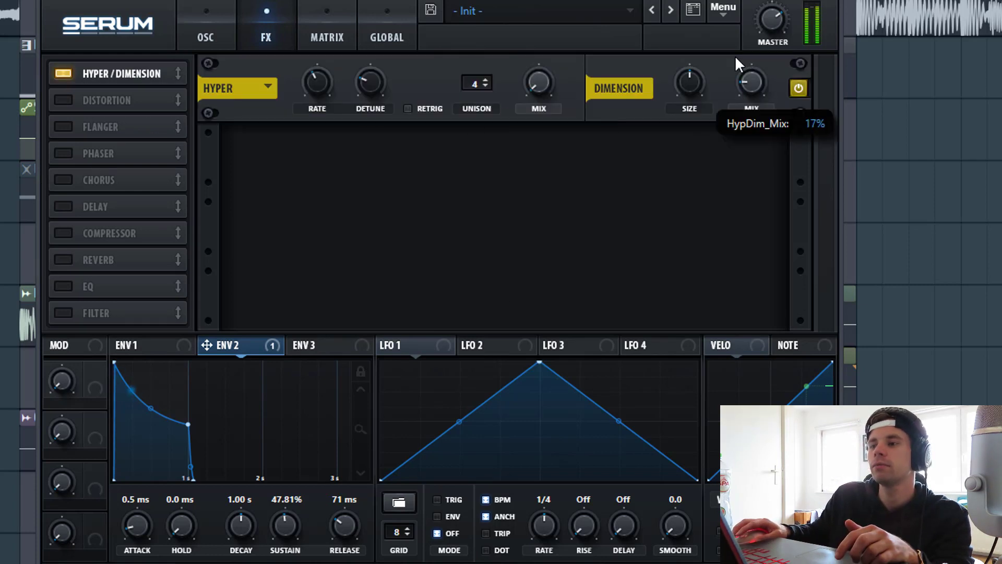
mouse_move(714, 97)
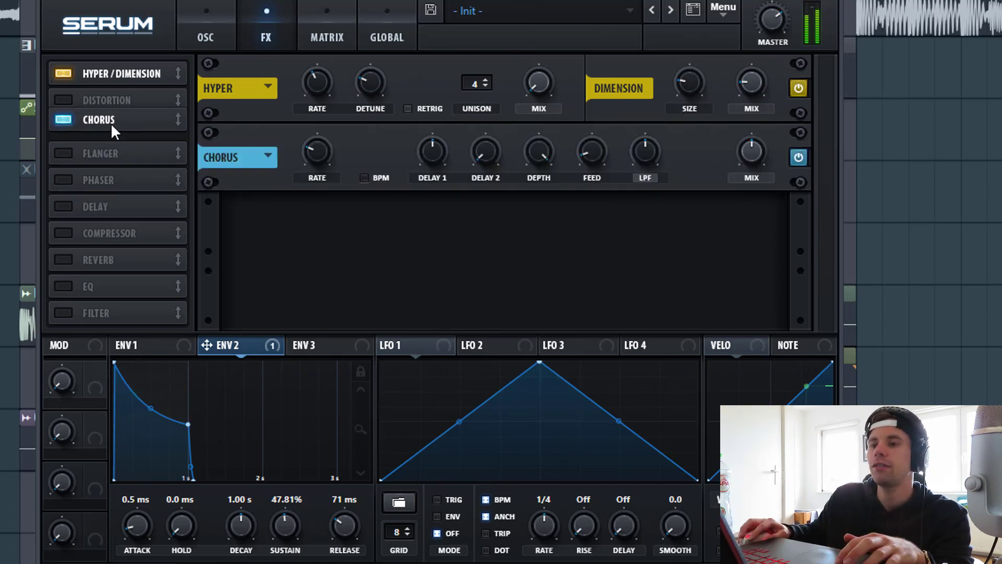
left_click_drag(99, 119, 99, 100)
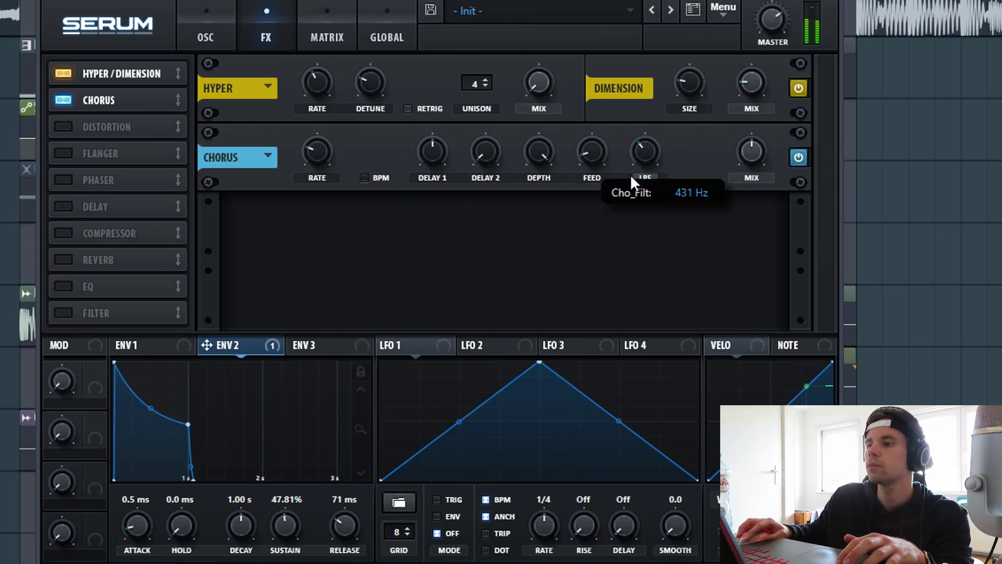
mouse_move(750, 151)
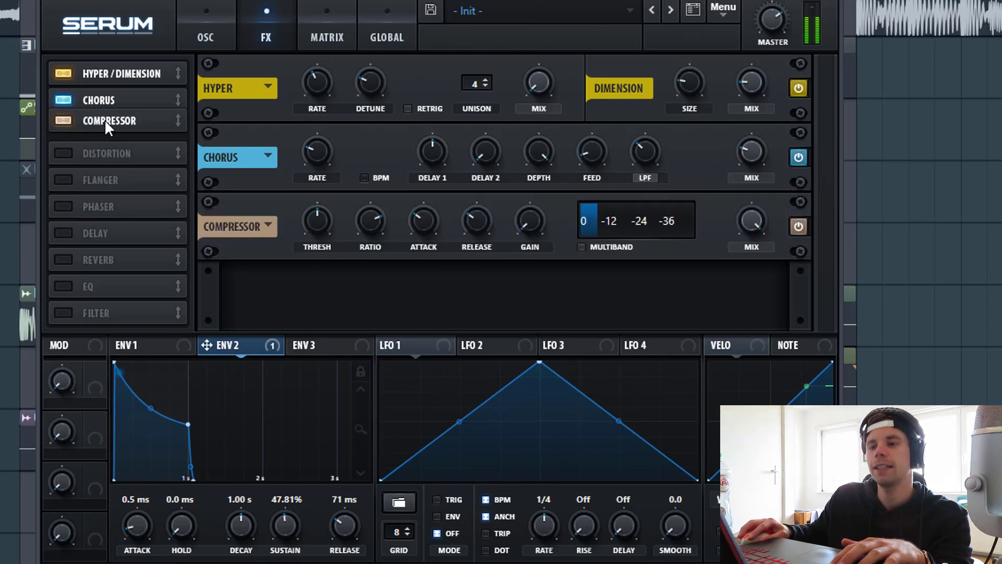
mouse_move(557, 264)
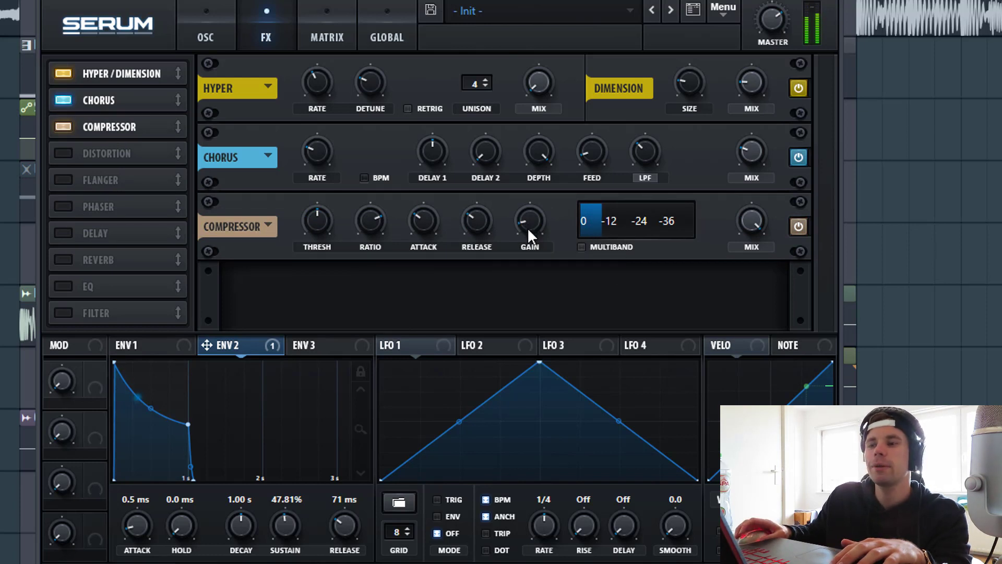
mouse_move(325, 229)
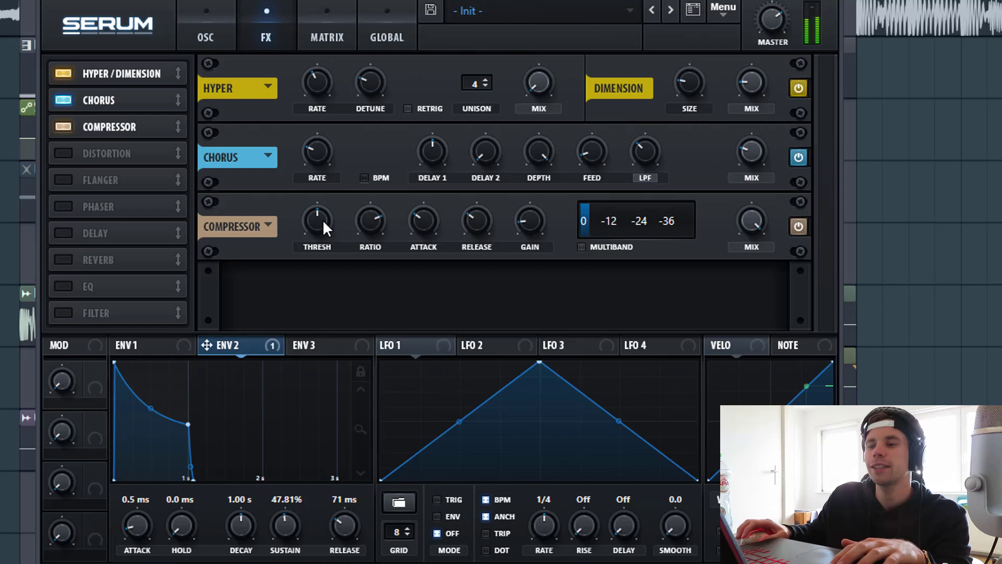
mouse_move(317, 220)
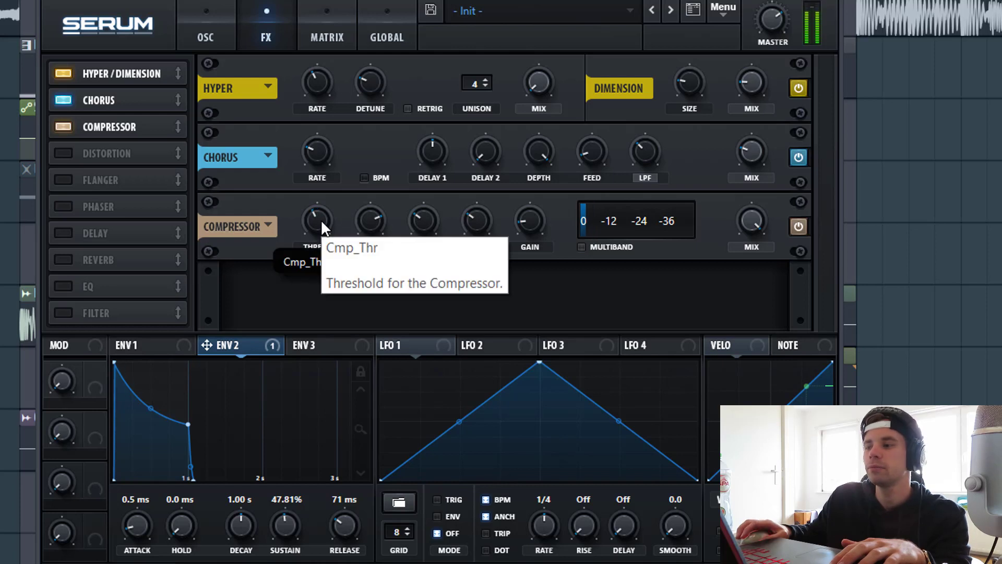
mouse_move(529, 220)
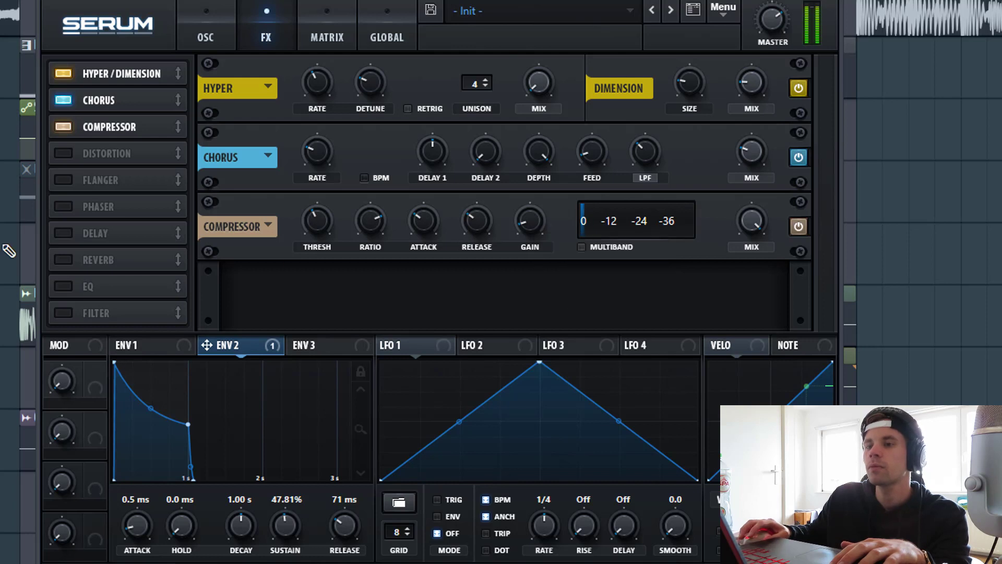
Step: Add another effect slot to the Serum FX rack for the phaser, EQ and tube distortion
left_click(64, 207)
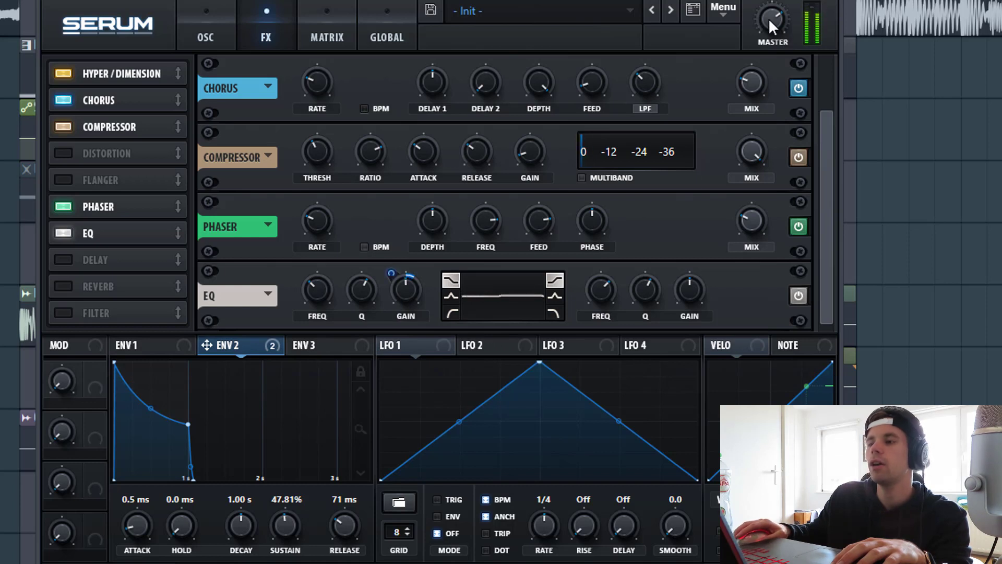
mouse_move(770, 19)
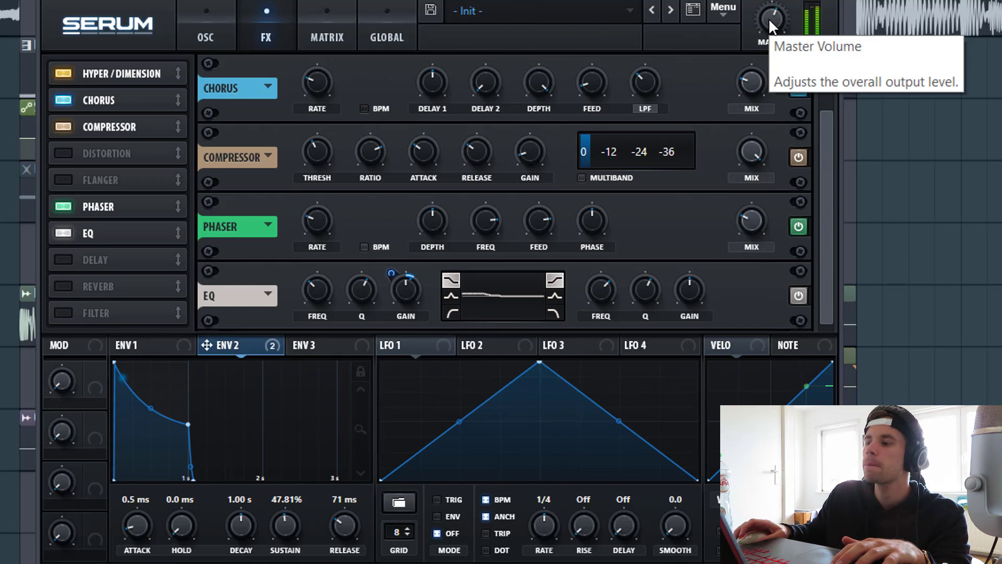
mouse_move(106, 325)
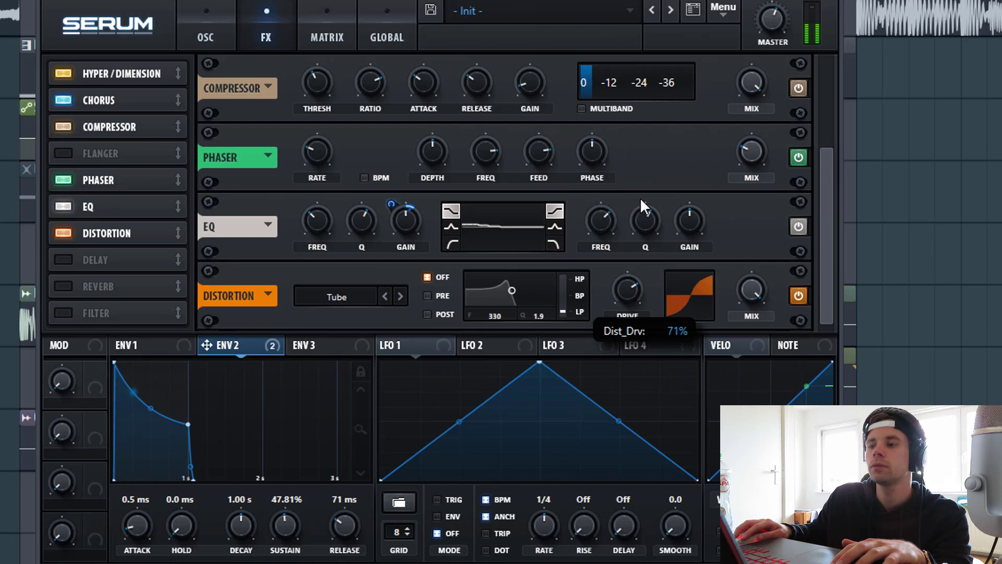
mouse_move(750, 293)
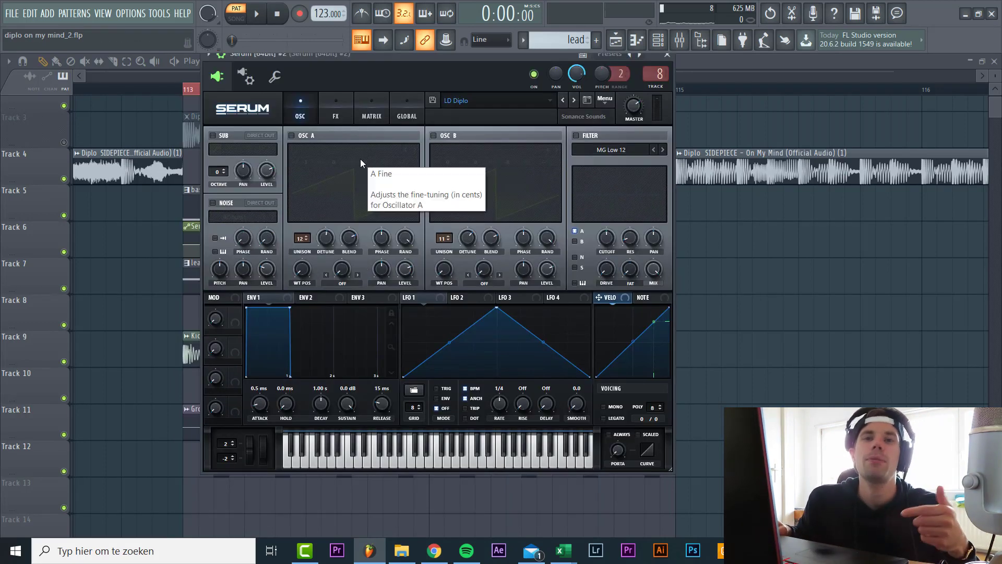
mouse_move(338, 223)
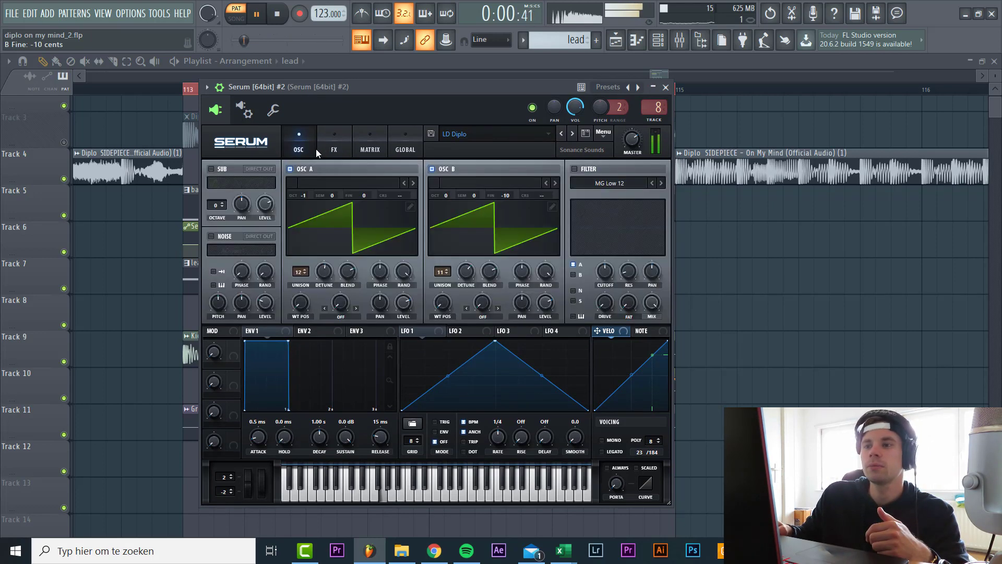
Step: Switch on the lead's distortion and delay effects in Serum's FX rack
left_click(334, 142)
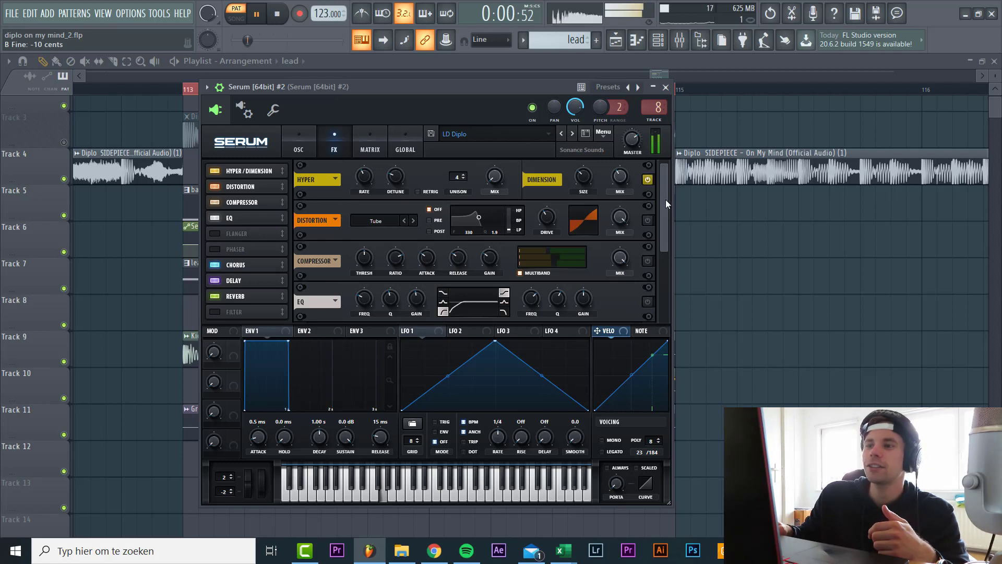
left_click(275, 13)
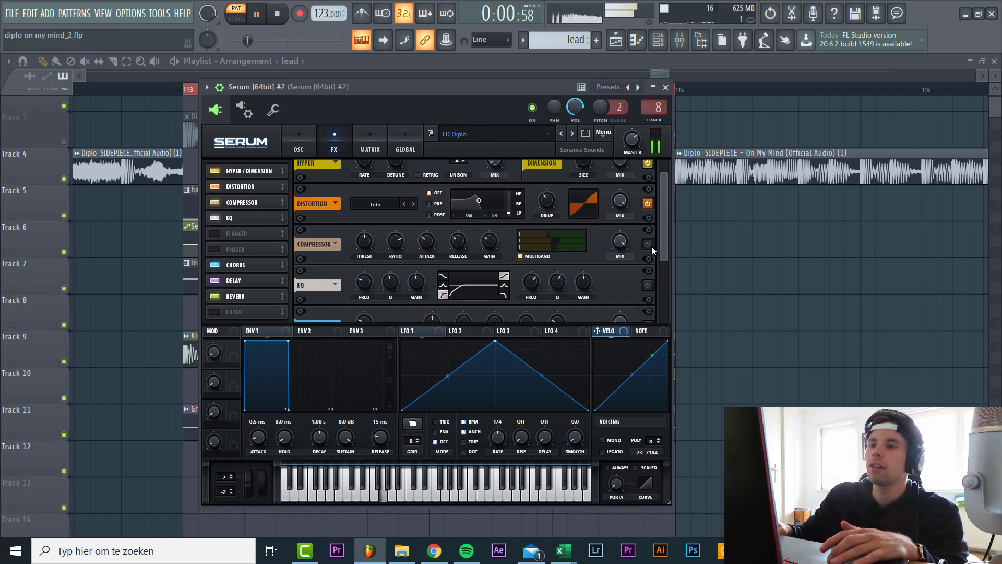
scroll("down", 3)
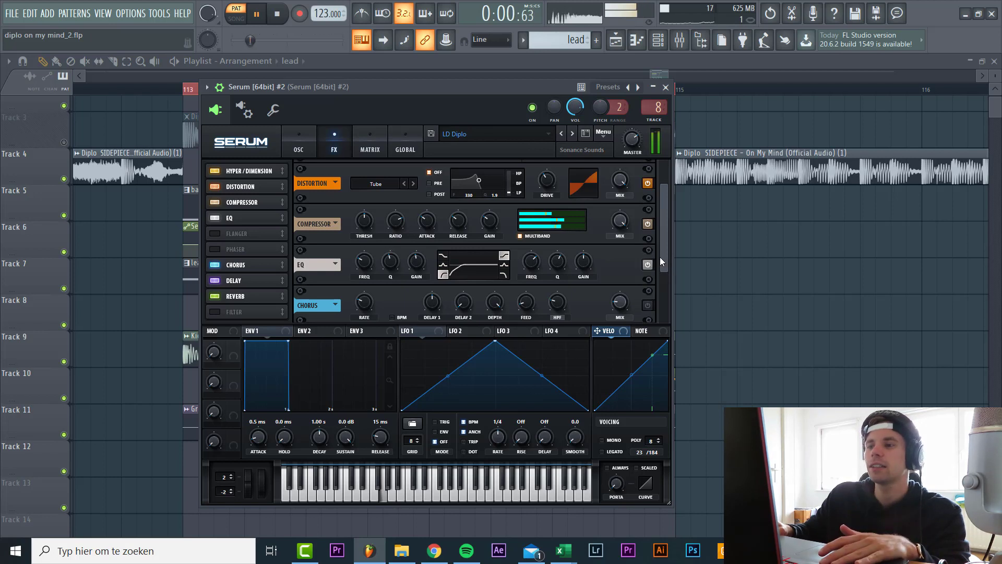
scroll("up", 3)
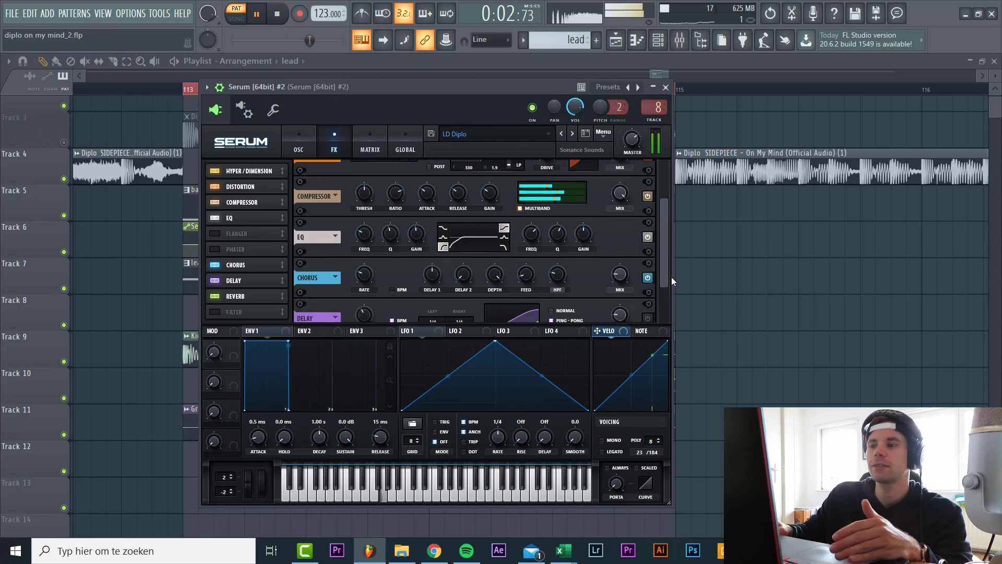
scroll("down", 3)
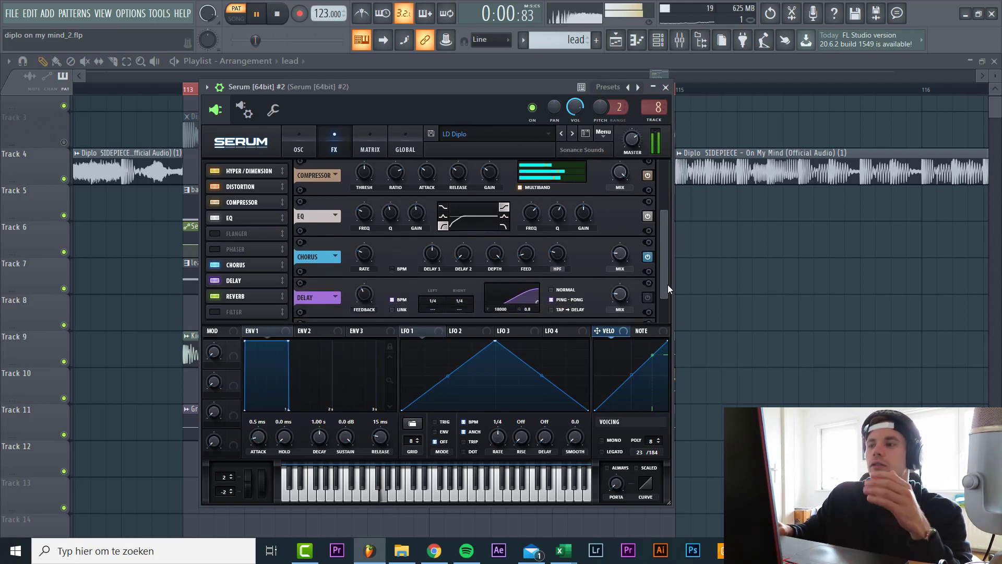
scroll("down", 3)
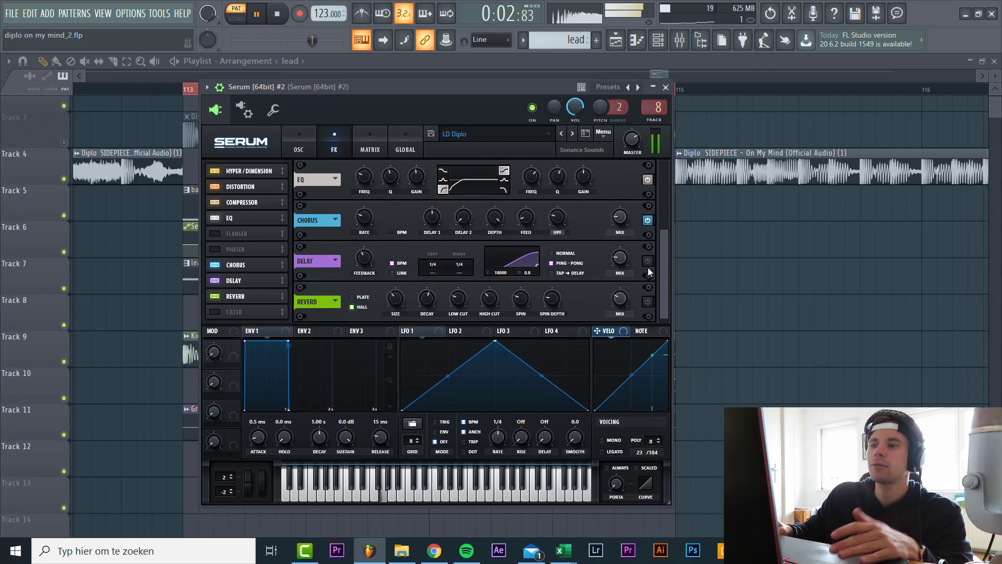
left_click(647, 260)
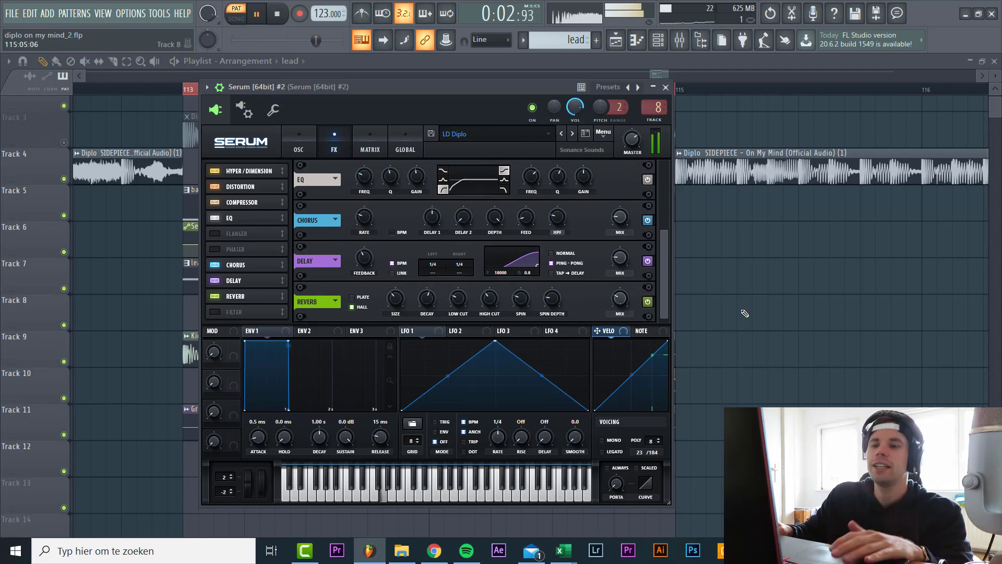
Step: Close the Serum lead window and start playback just before bar 113
left_click(666, 87)
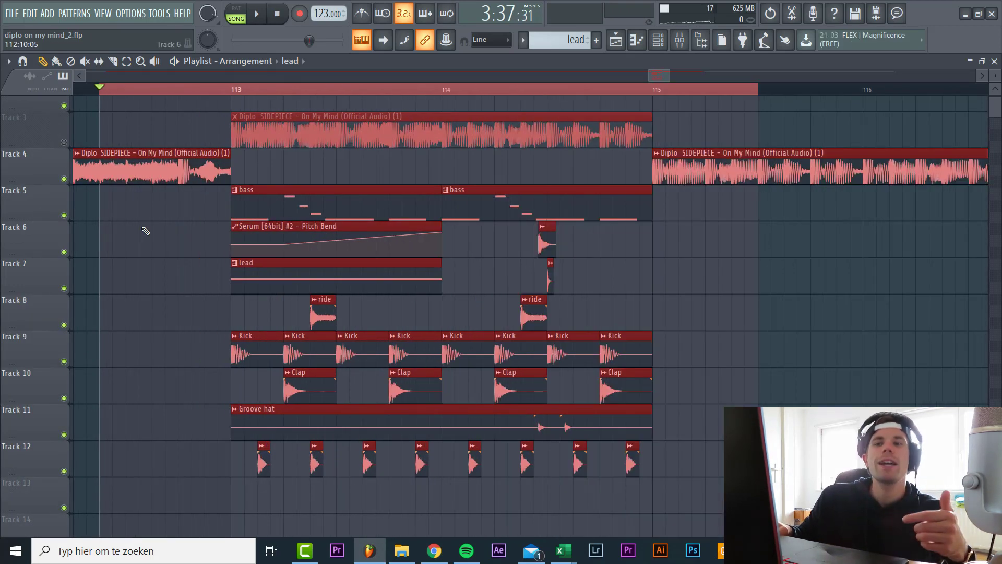
left_click(255, 13)
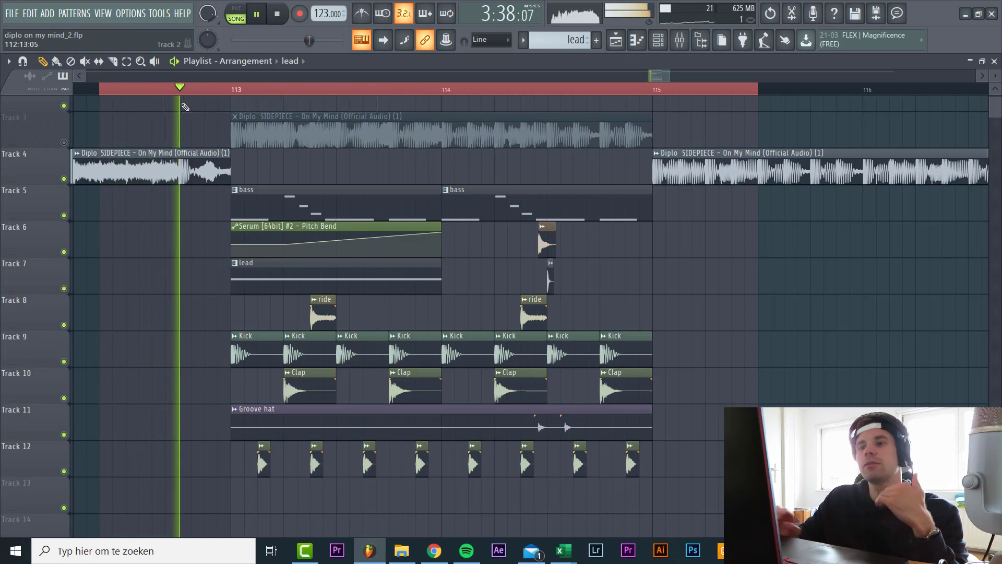